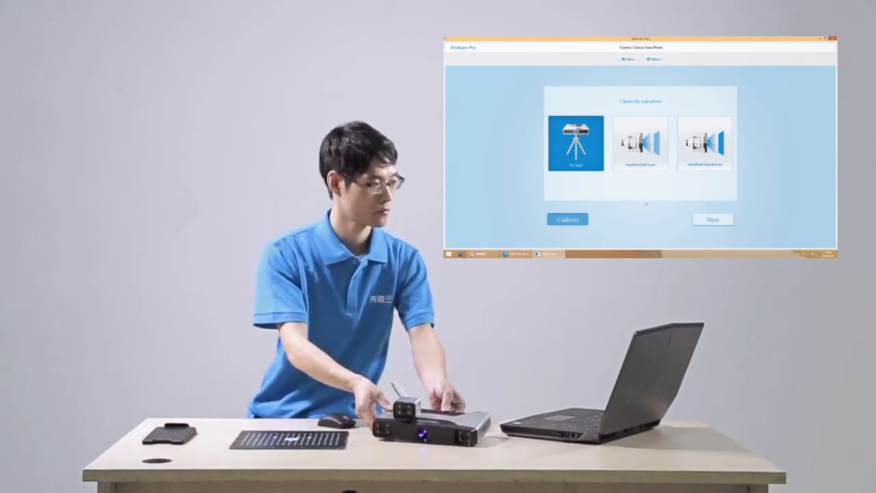
- Start scanner calibration from the Choose Scan Preset screen
{"action": "left_click", "coordinate": [567, 219]}
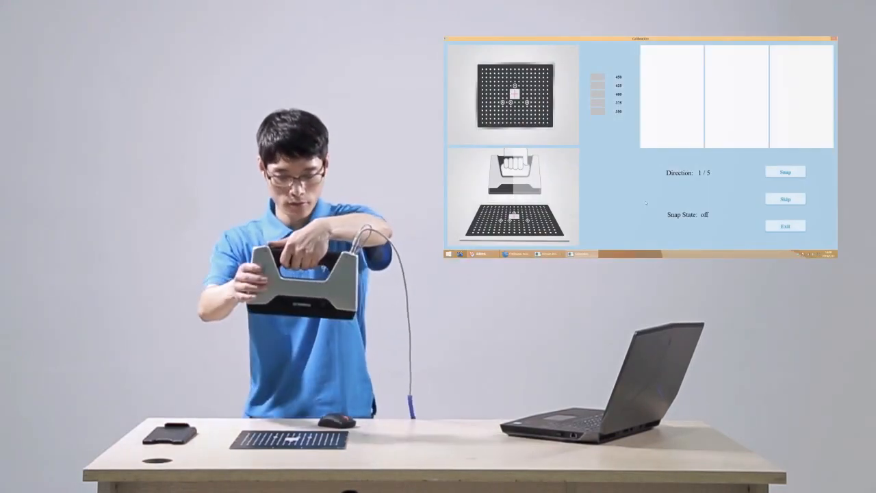
- Snap the calibration board at all five positions, starting camera calibration computing
{"action": "left_click", "coordinate": [785, 172]}
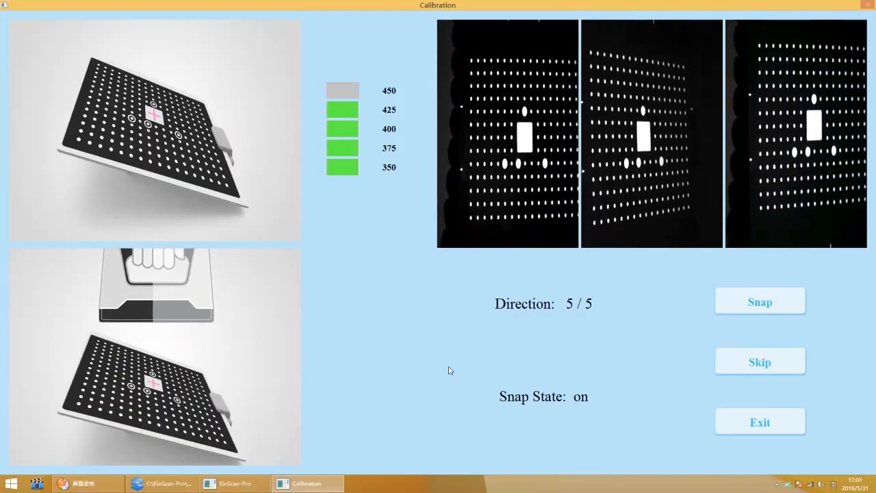
{"action": "left_click", "coordinate": [759, 301]}
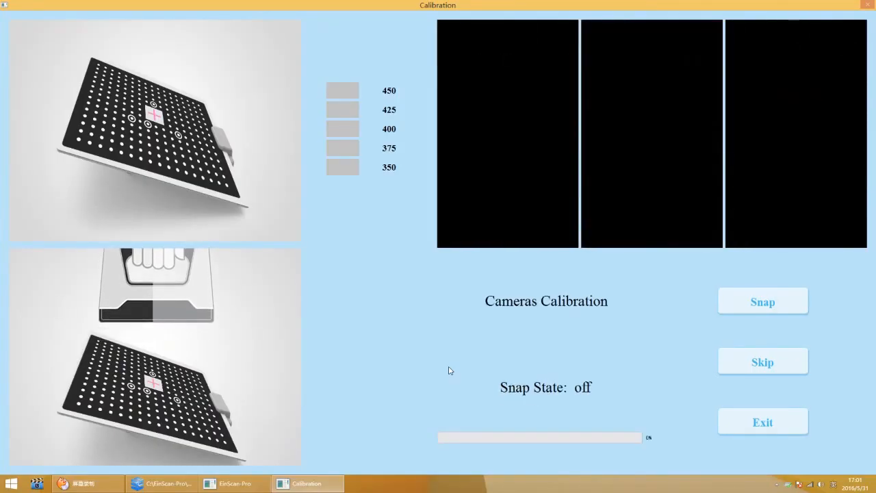